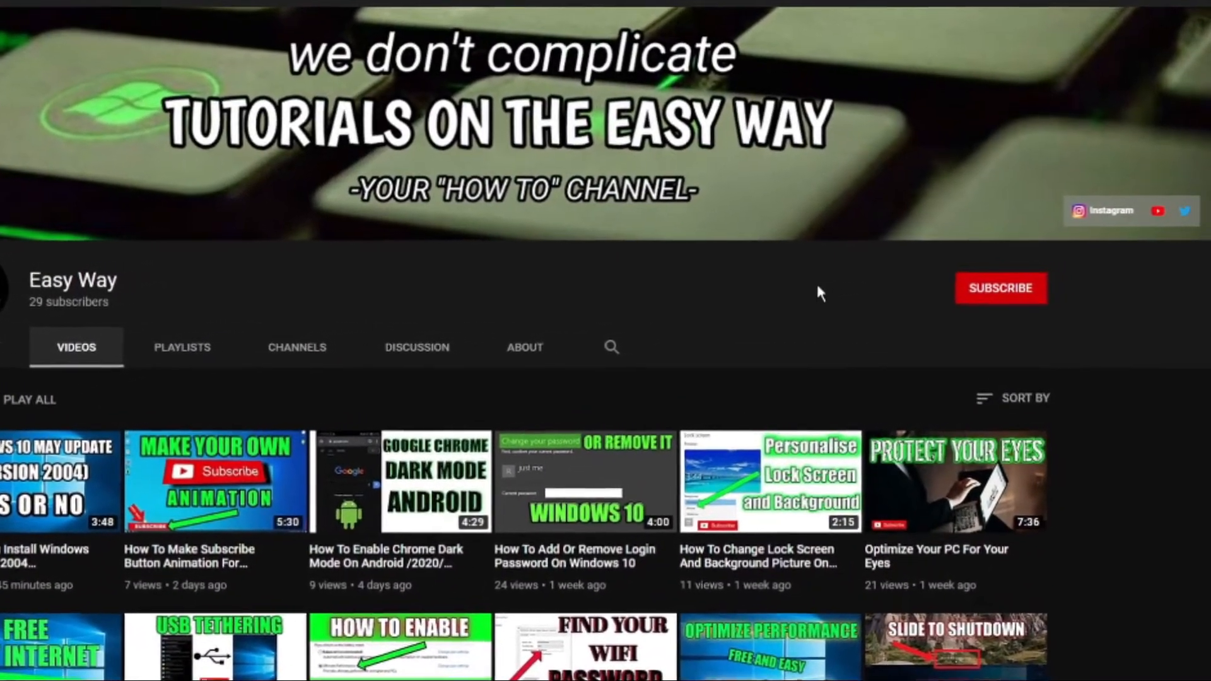
Subscribe to The Easy Way how-to tutorials channel on YouTube.
{"action": "left_click", "coordinate": [998, 287]}
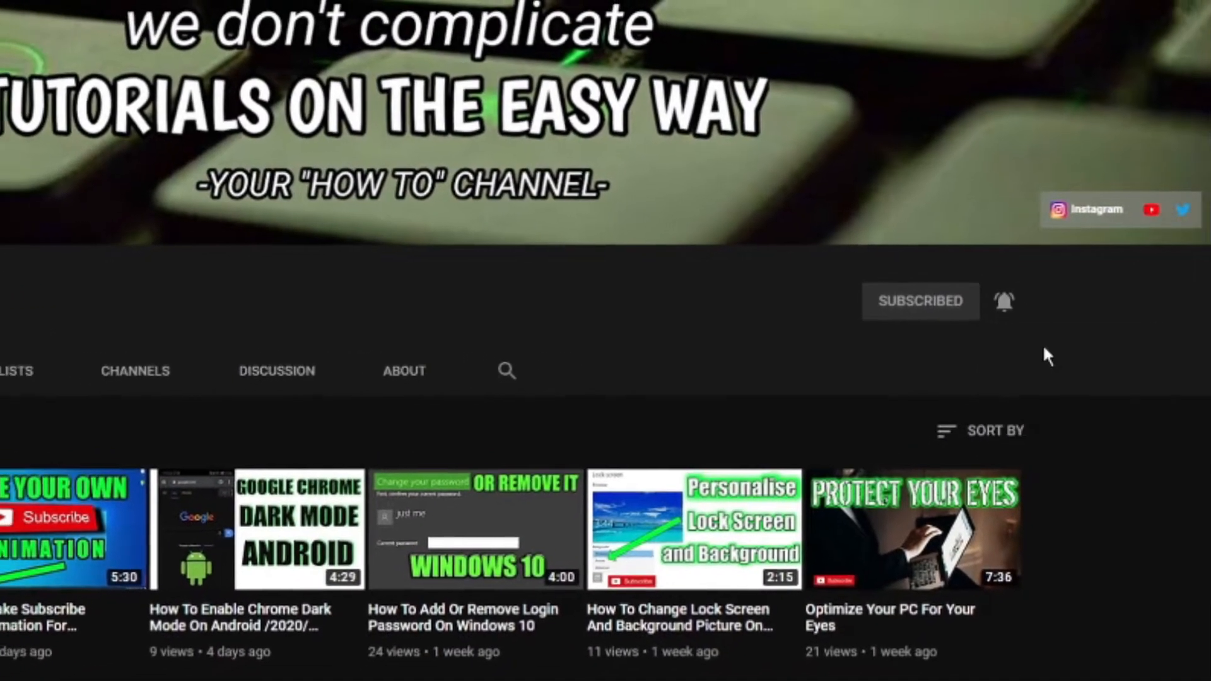
{"action": "scroll", "scroll_direction": "up", "scroll_amount": 3}
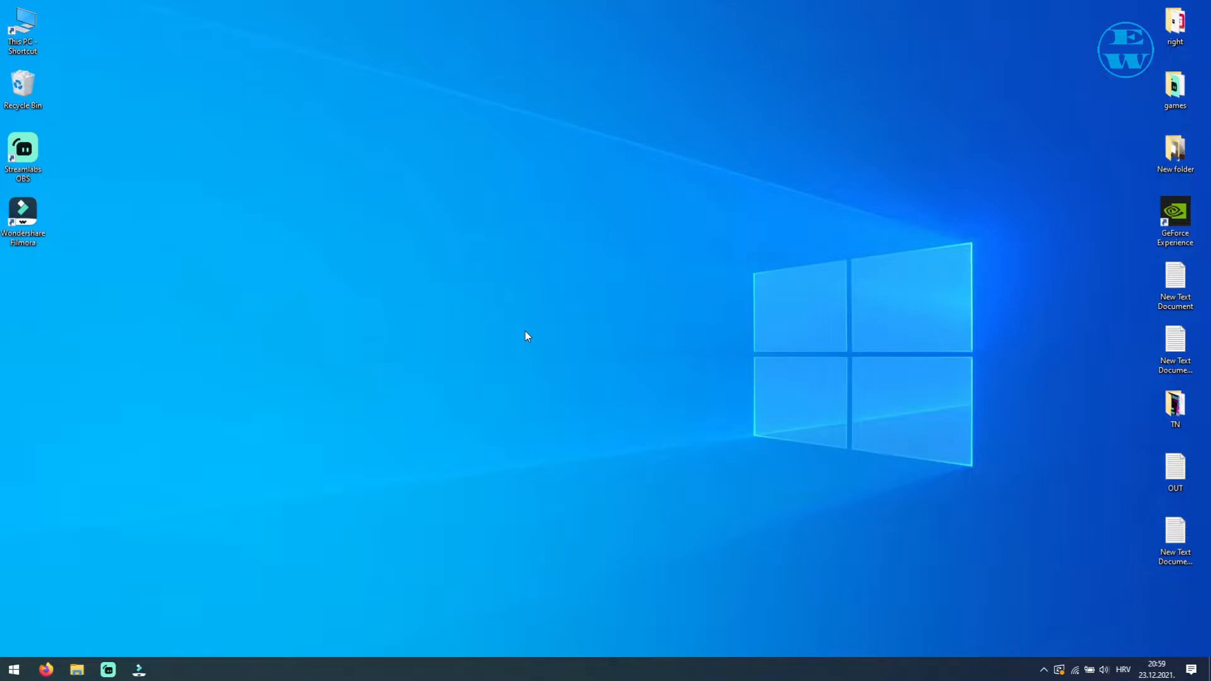
{"action": "mouse_move", "coordinate": [522, 347]}
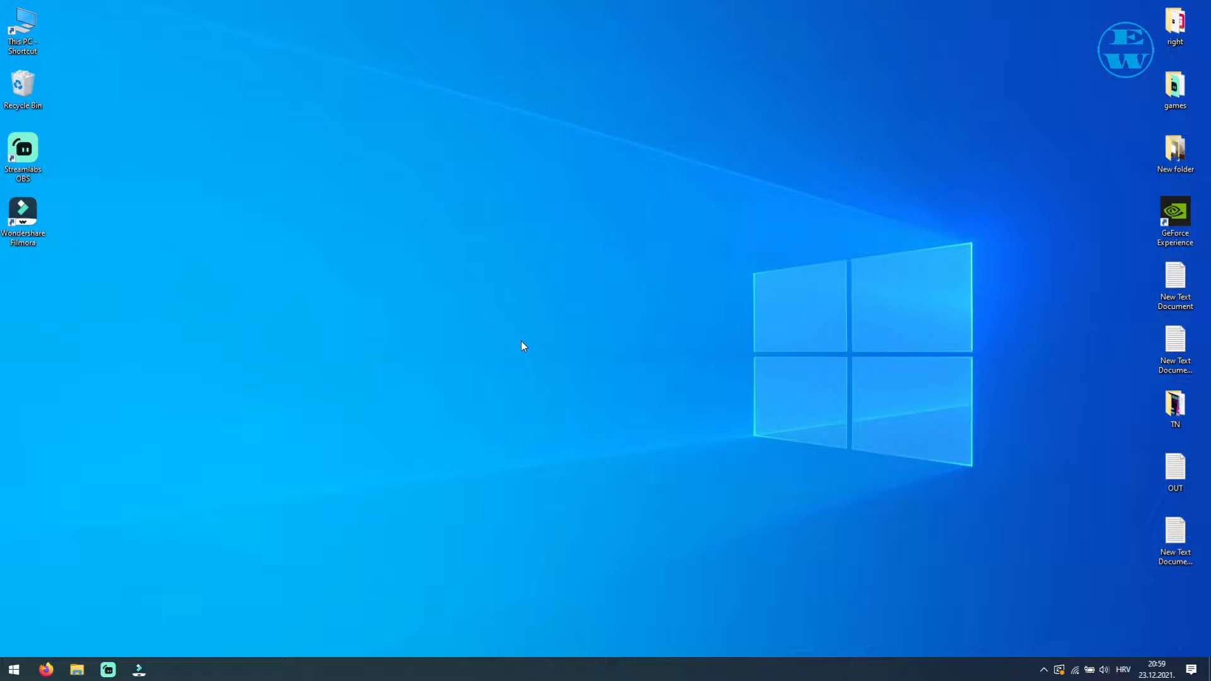
{"action": "mouse_move", "coordinate": [539, 344]}
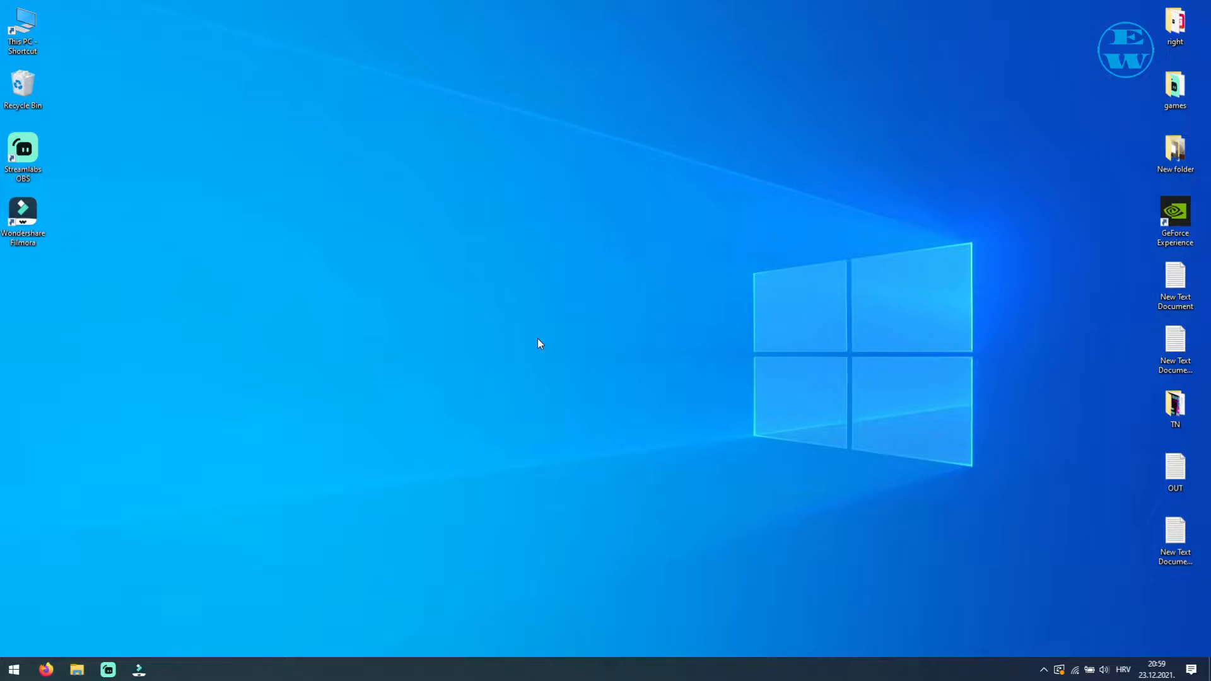
{"action": "mouse_move", "coordinate": [511, 345]}
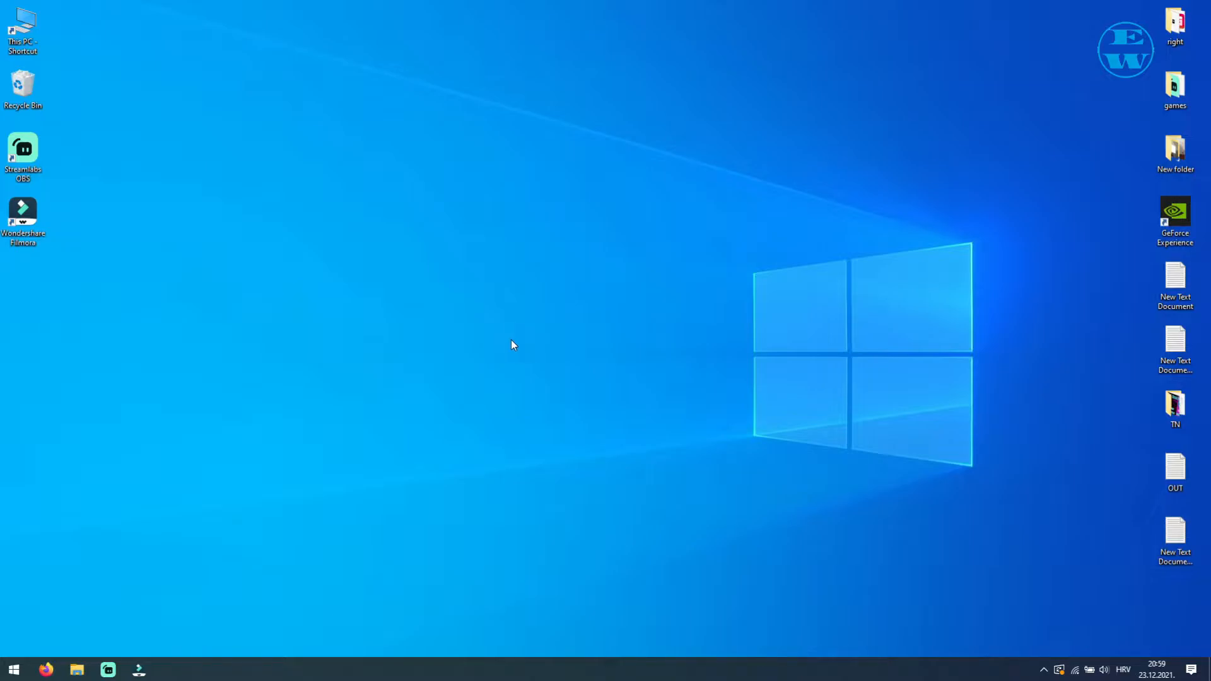
{"action": "mouse_move", "coordinate": [536, 371]}
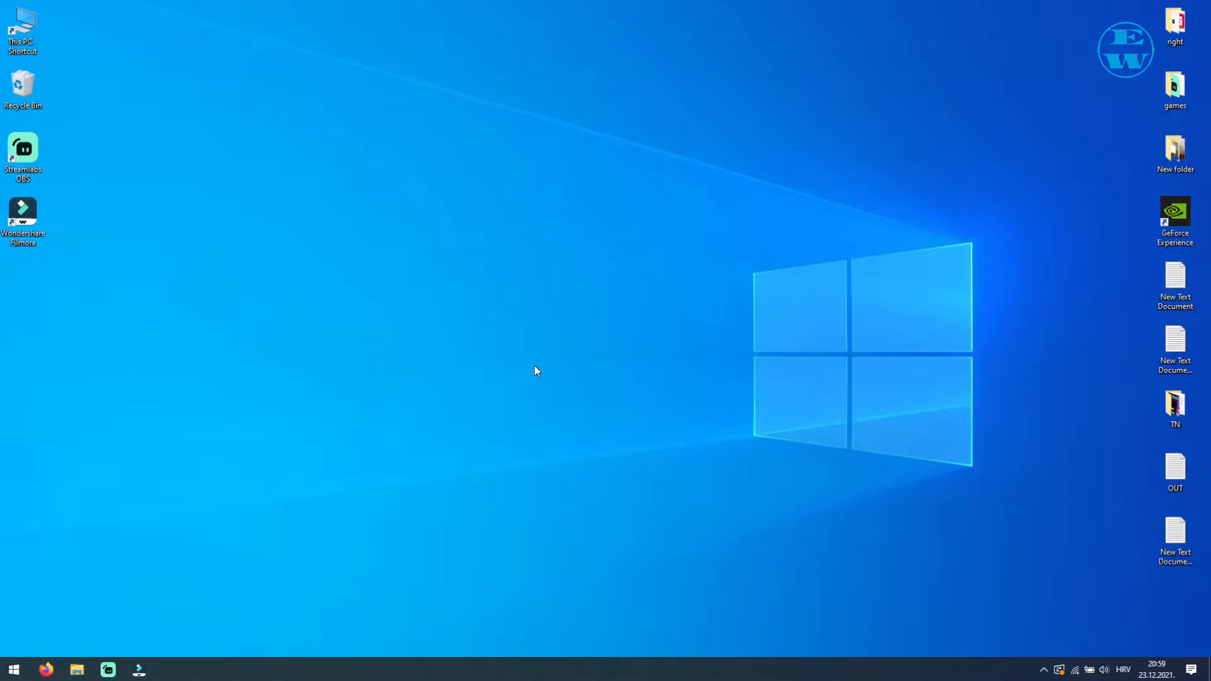
{"action": "mouse_move", "coordinate": [520, 396]}
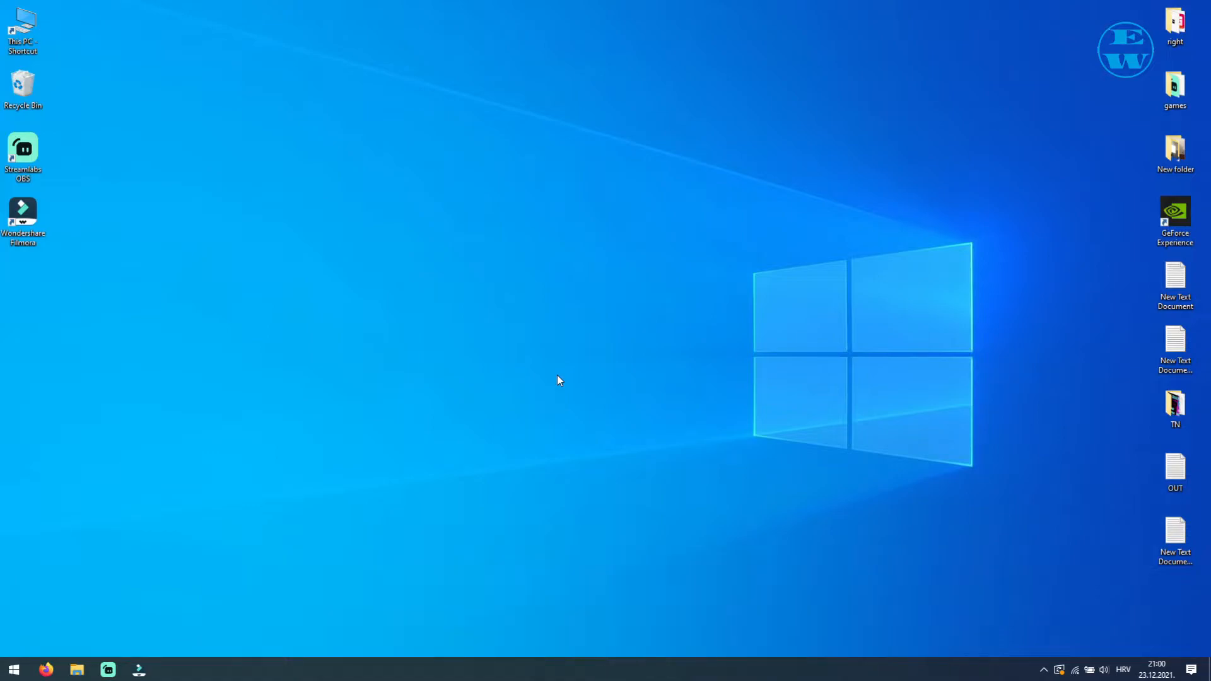
{"action": "mouse_move", "coordinate": [591, 399]}
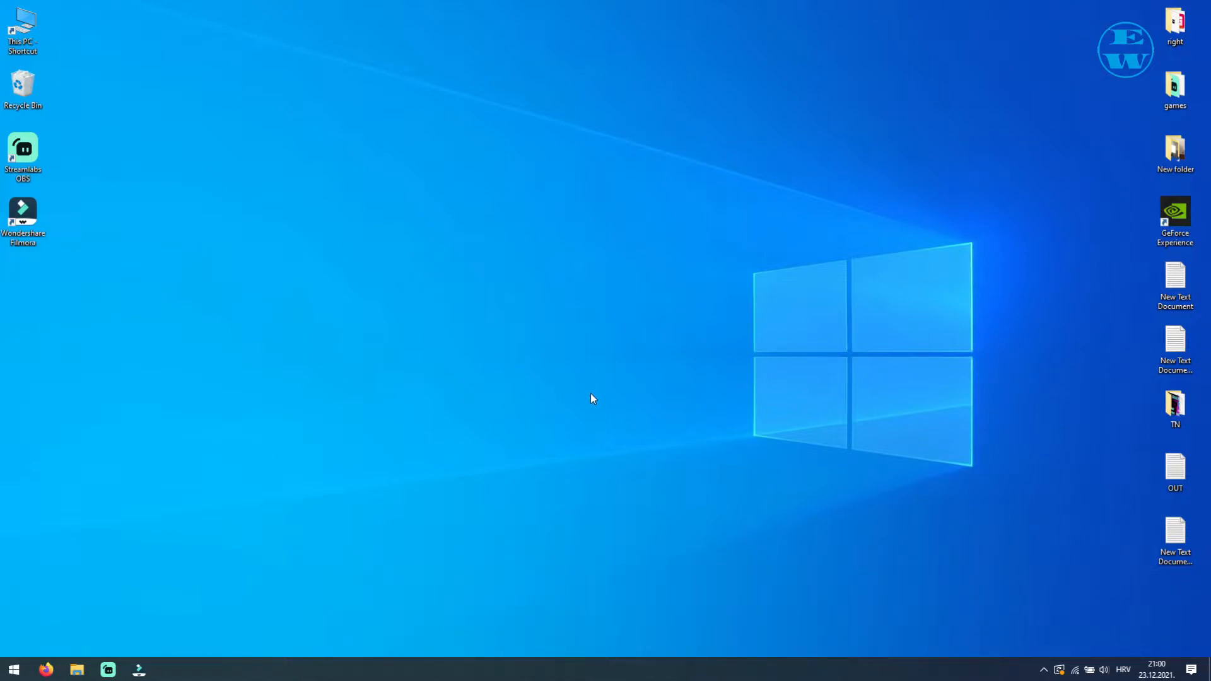
{"action": "mouse_move", "coordinate": [451, 344]}
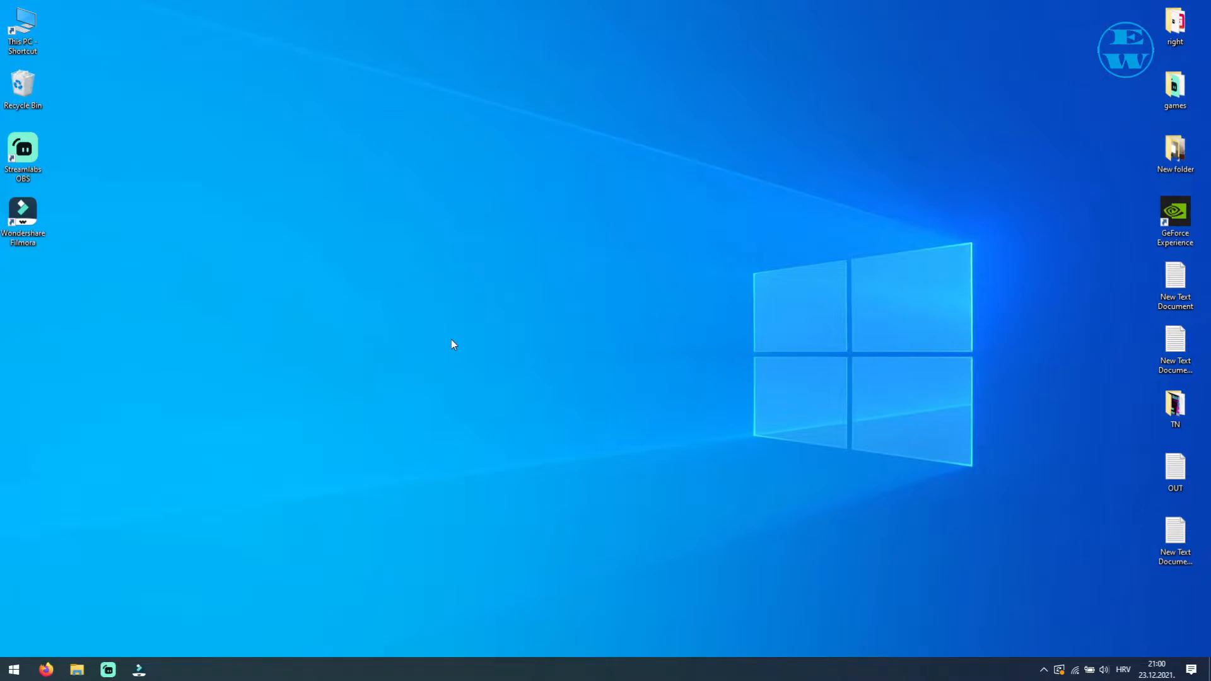
Bring up File Explorer at D:\SteamLibrary\steamapps\common\Apex Legends.
{"action": "left_click", "coordinate": [77, 669]}
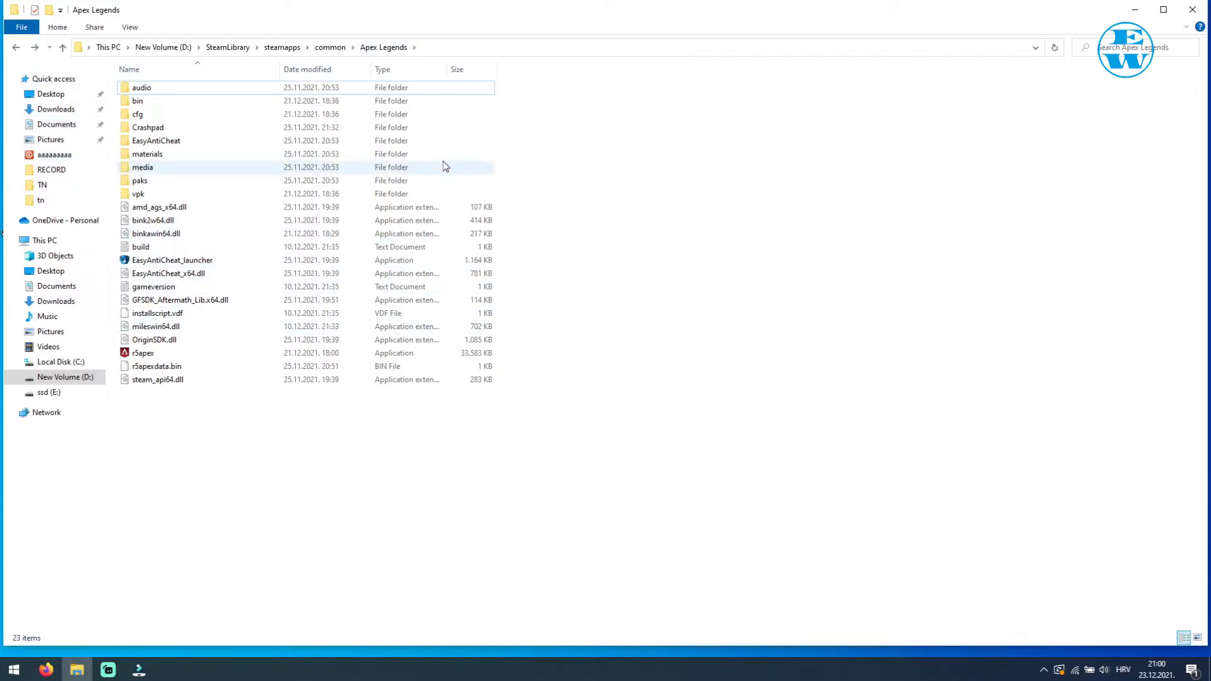
{"action": "mouse_move", "coordinate": [312, 141]}
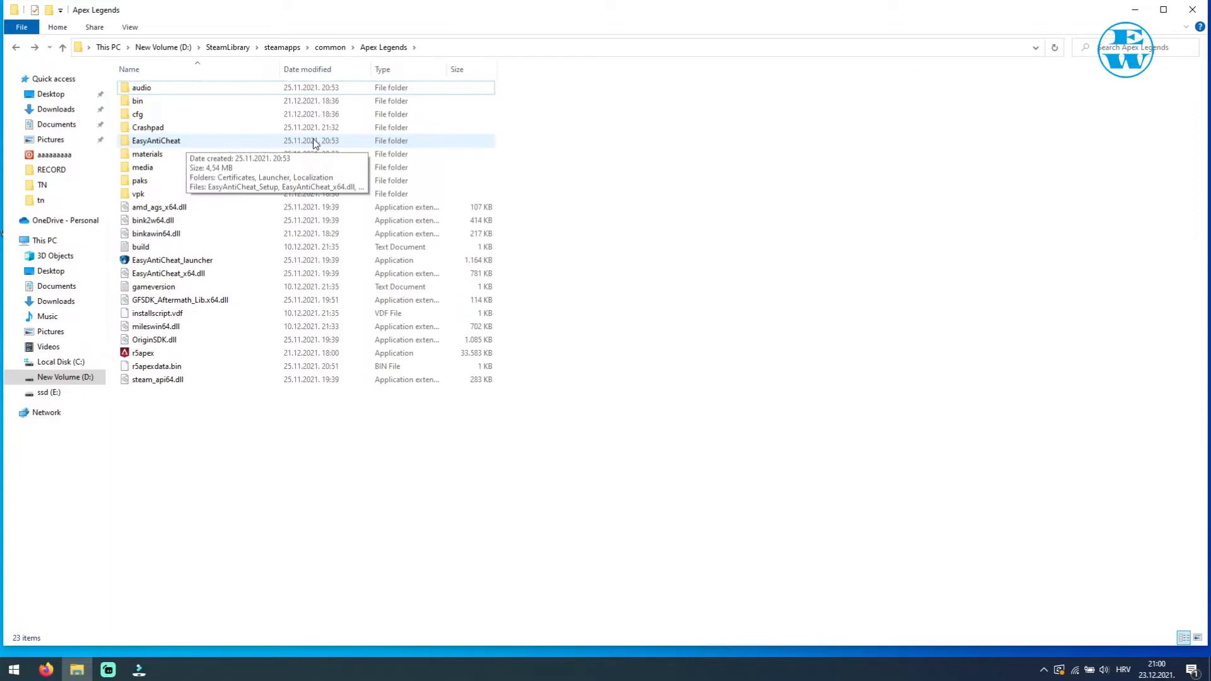
{"action": "mouse_move", "coordinate": [544, 152]}
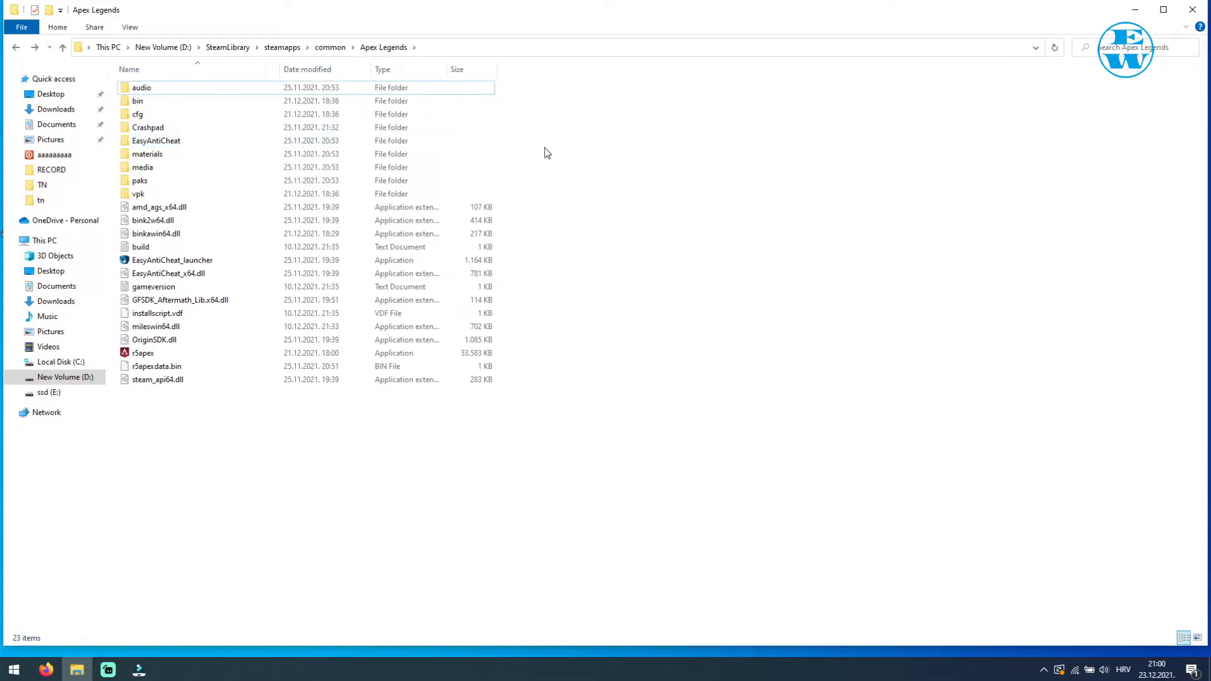
{"action": "mouse_move", "coordinate": [163, 154]}
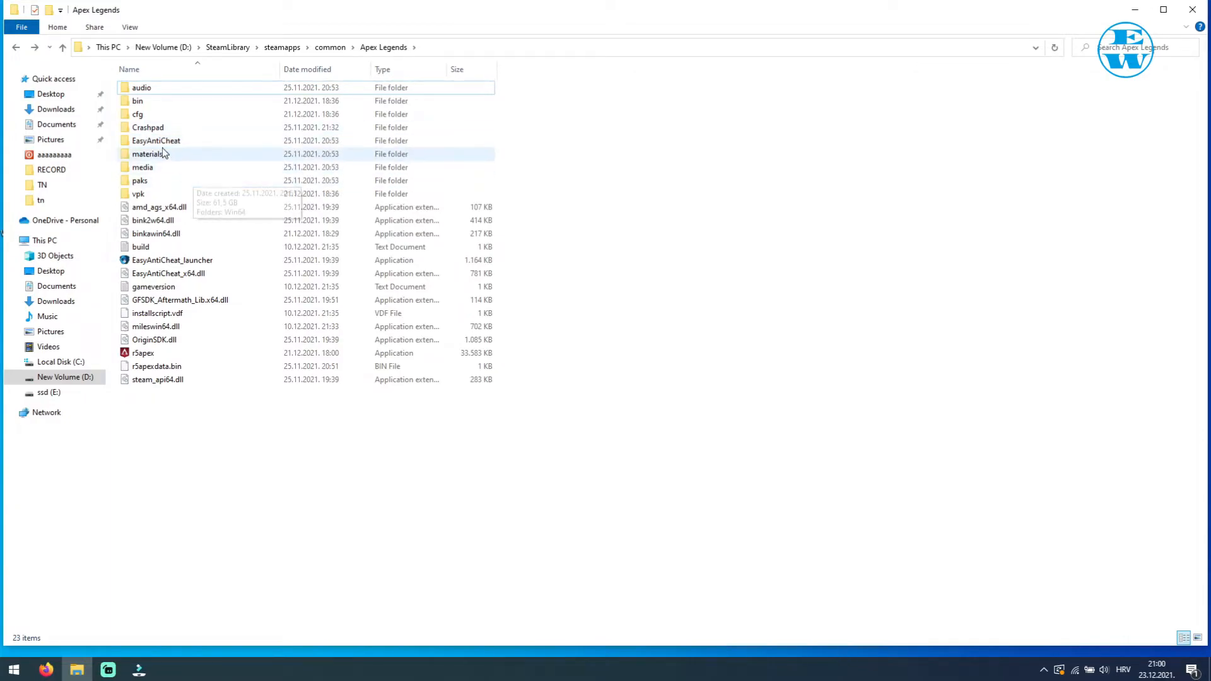
{"action": "mouse_move", "coordinate": [155, 141]}
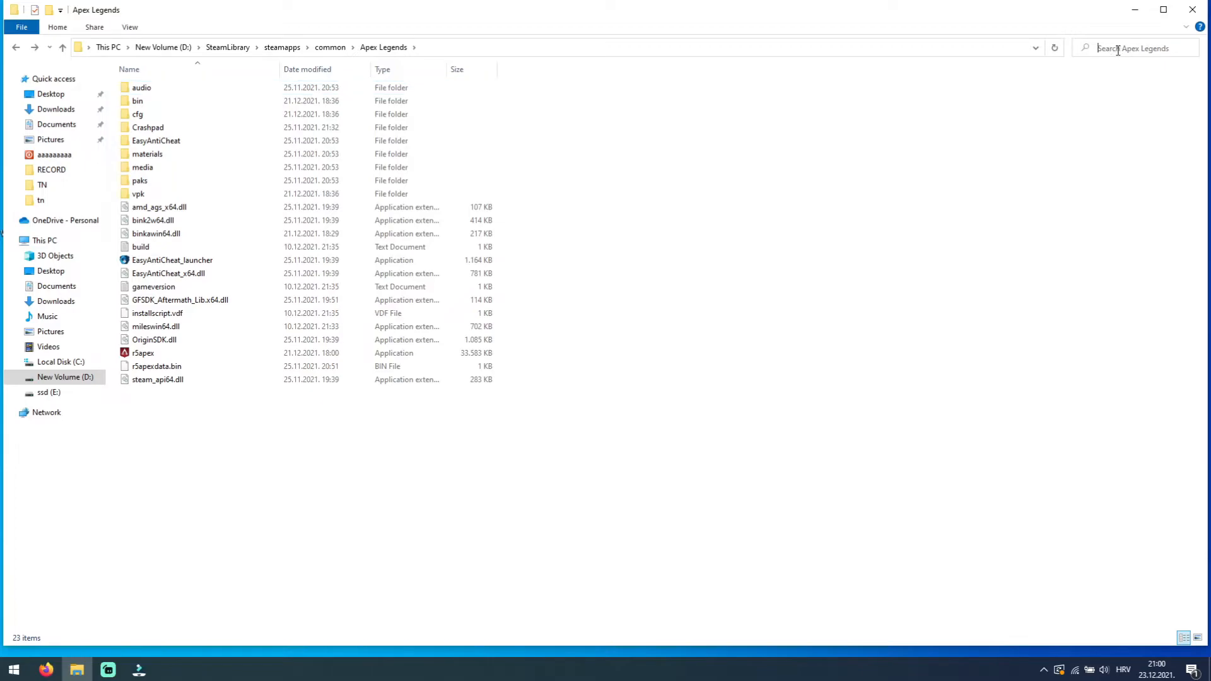
Search the game folder for 'easy' and enter the EasyAntiCheat folder, selecting EasyAntiCheat_Setup.
{"action": "type", "text": "e"}
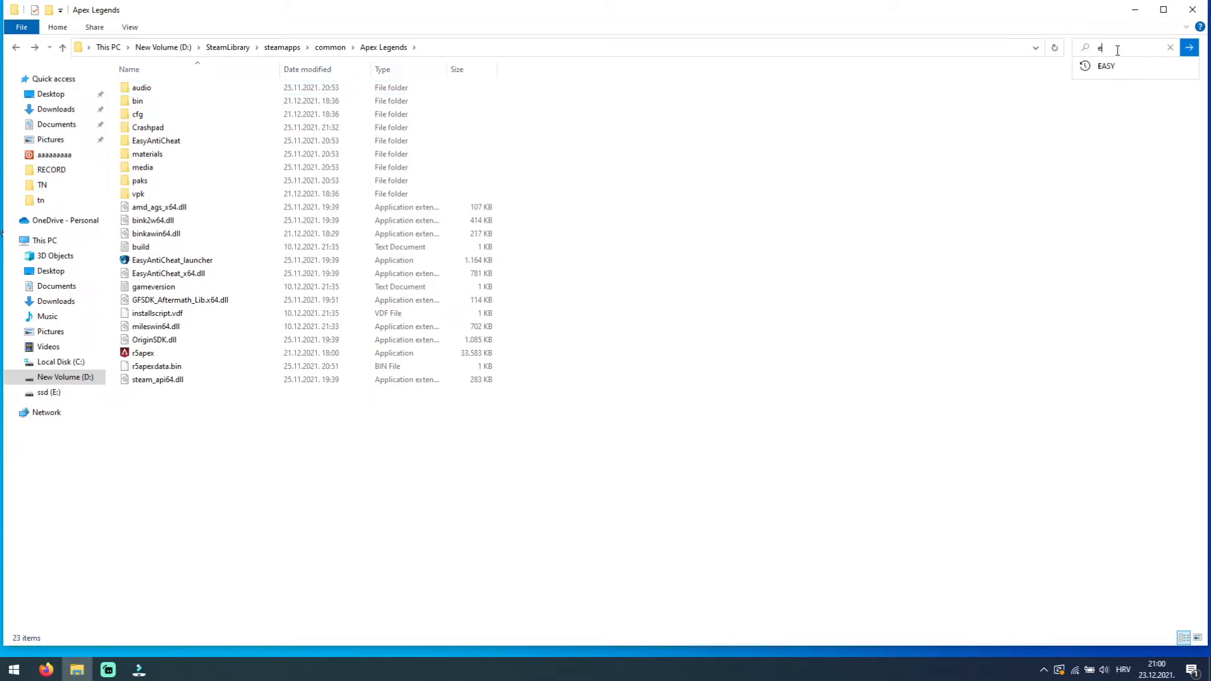
{"action": "type", "text": "asy"}
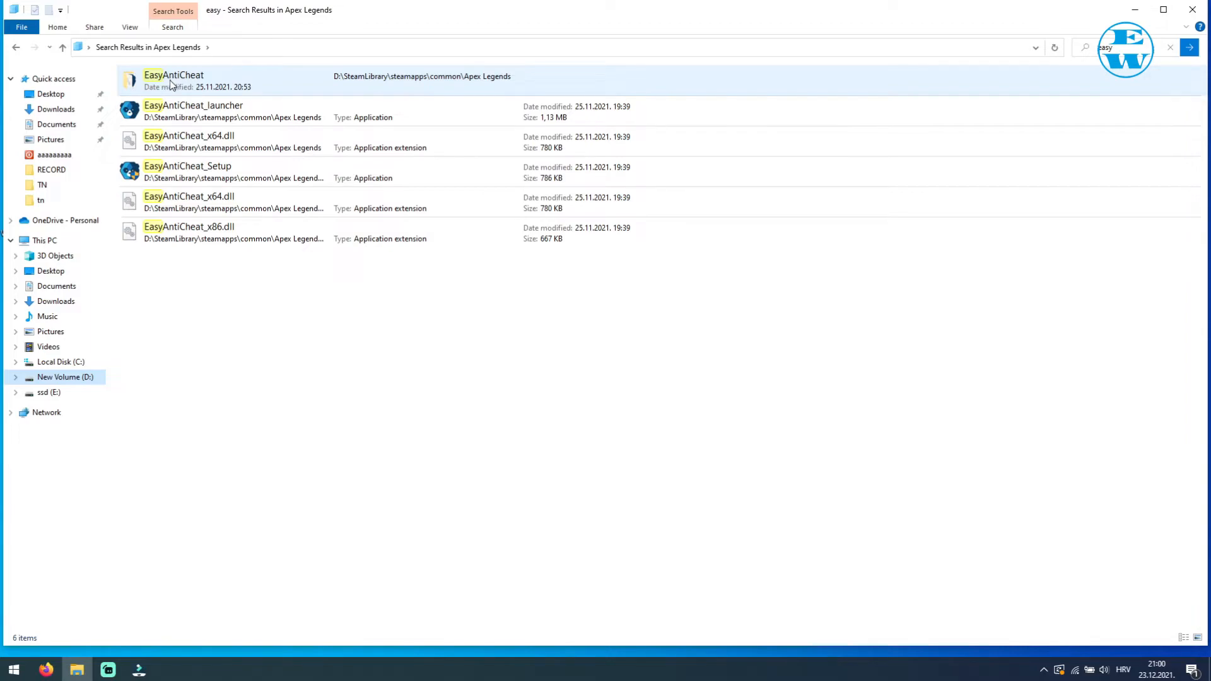
{"action": "double_click", "coordinate": [172, 75]}
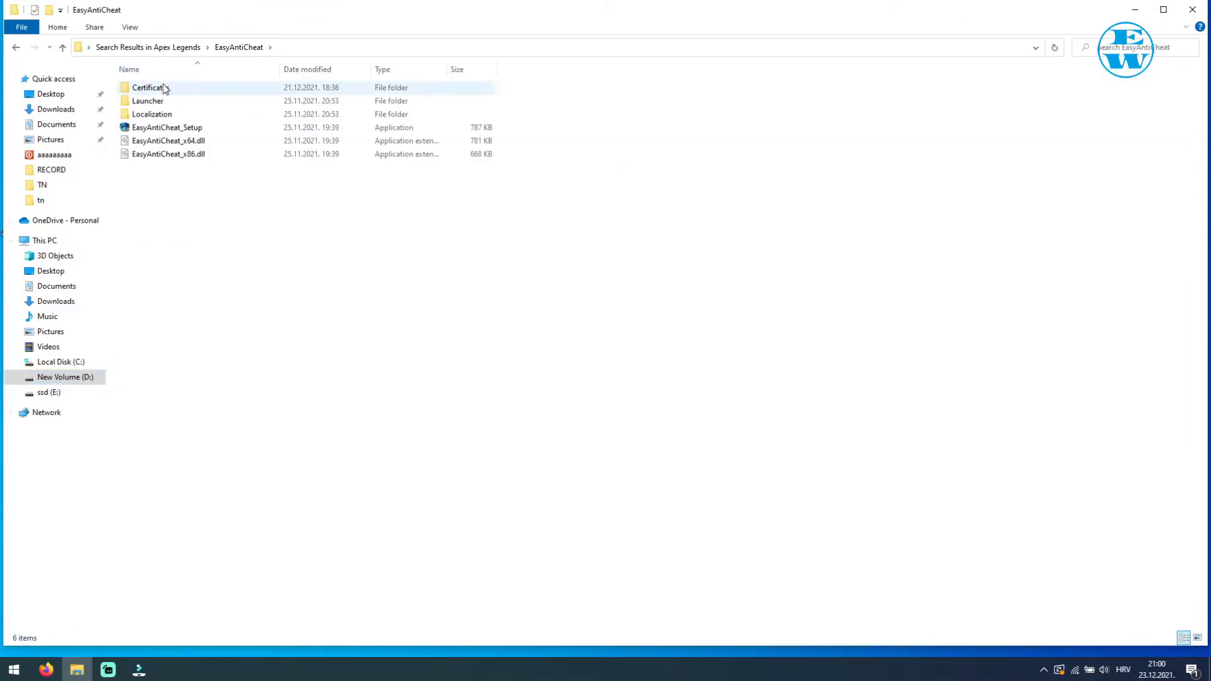
{"action": "mouse_move", "coordinate": [166, 127]}
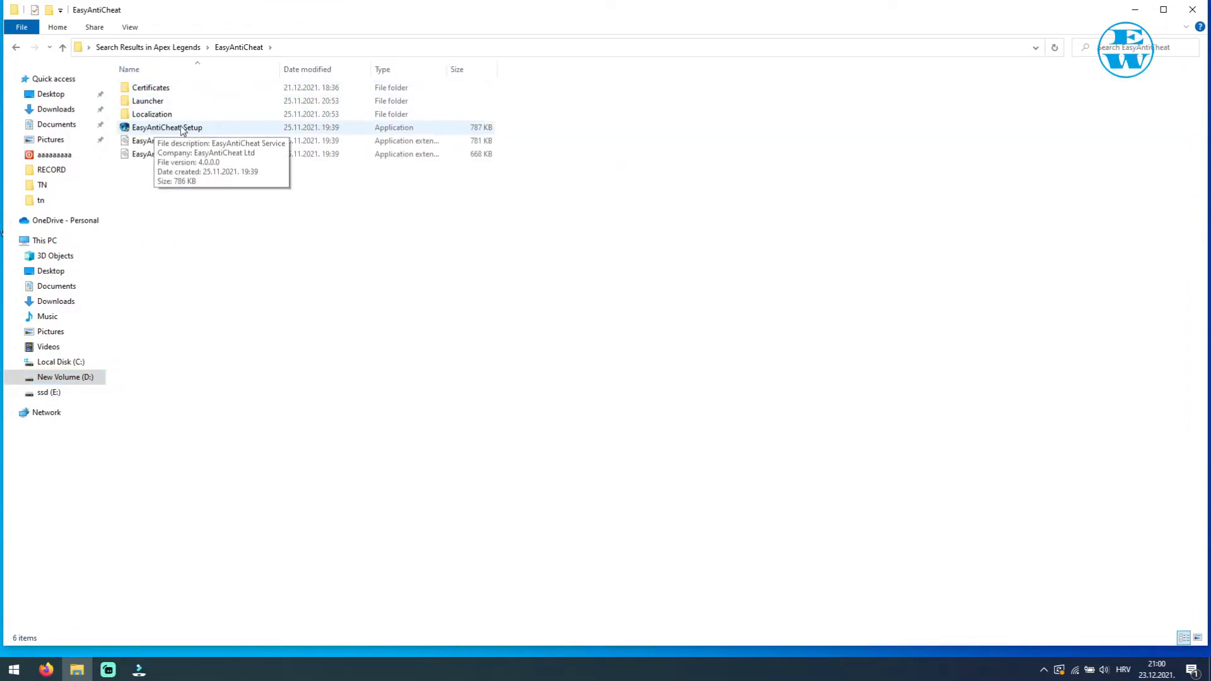
{"action": "left_click", "coordinate": [167, 127]}
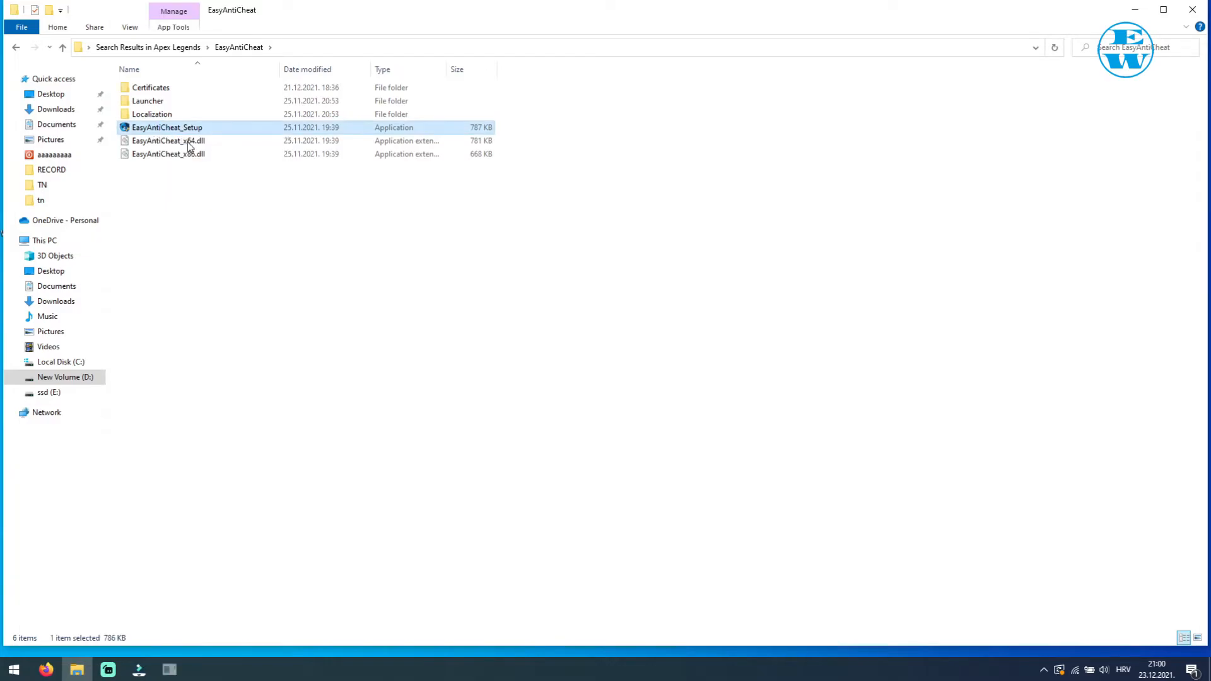
Launch EasyAntiCheat_Setup and uninstall Easy Anti-Cheat for Apex Legends.
{"action": "double_click", "coordinate": [166, 127]}
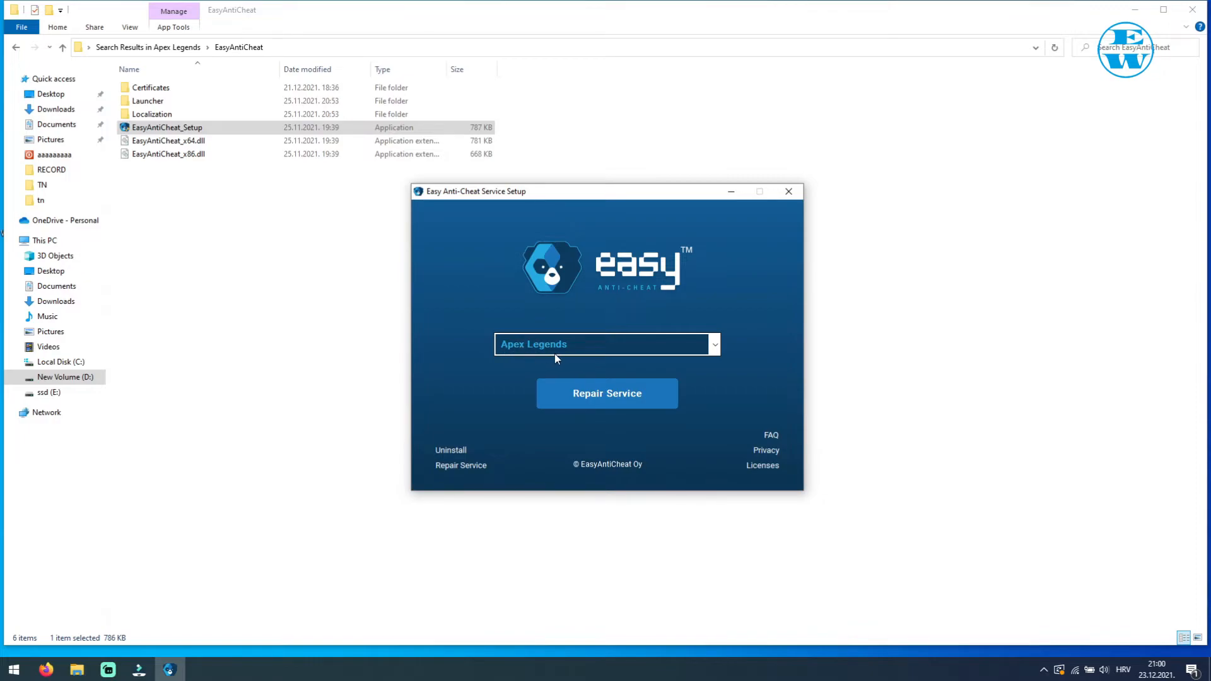
{"action": "mouse_move", "coordinate": [566, 350]}
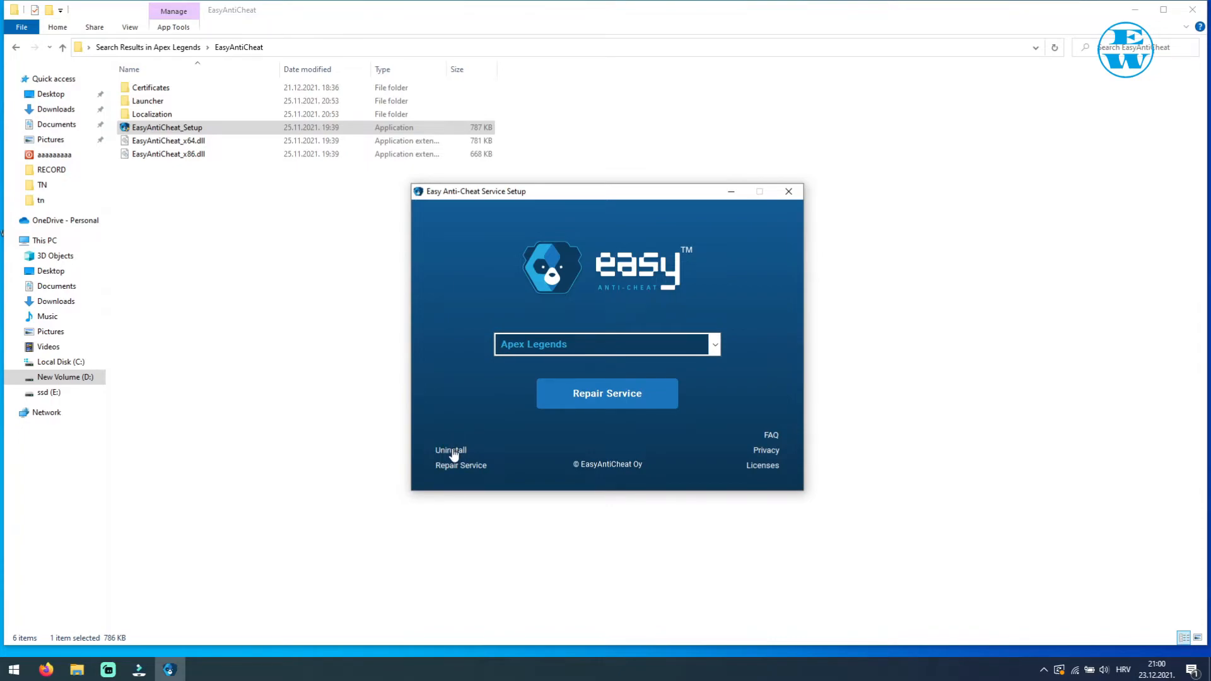
{"action": "left_click", "coordinate": [450, 450]}
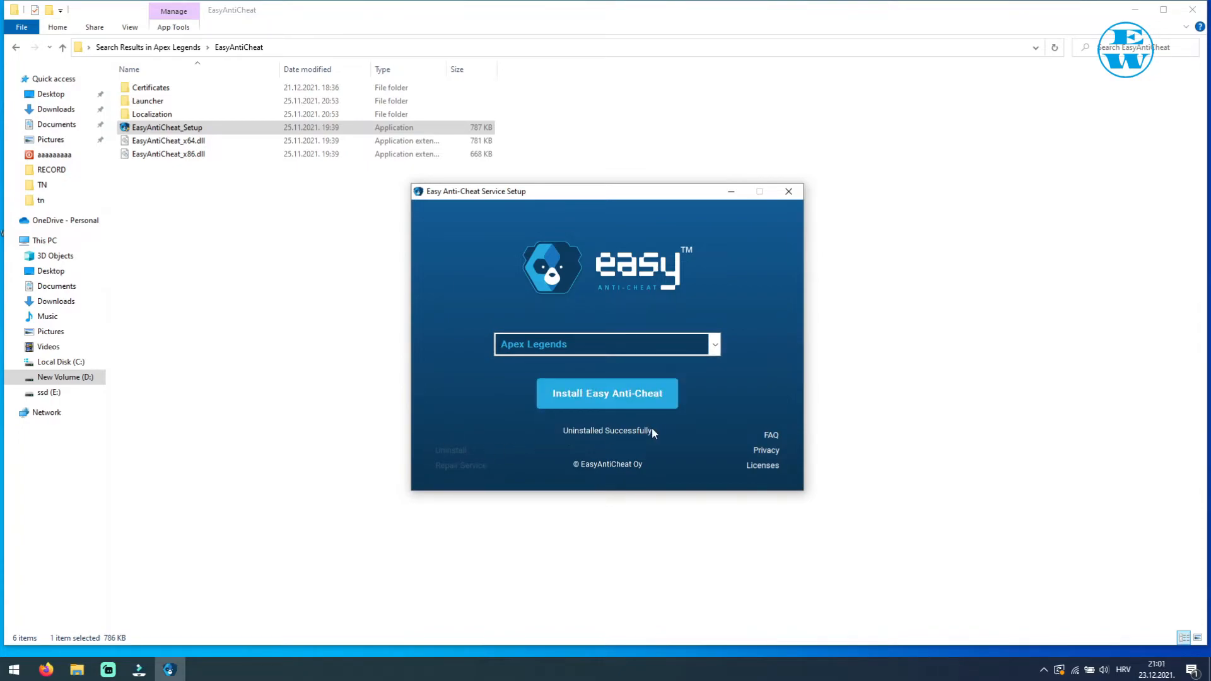
{"action": "mouse_move", "coordinate": [607, 393]}
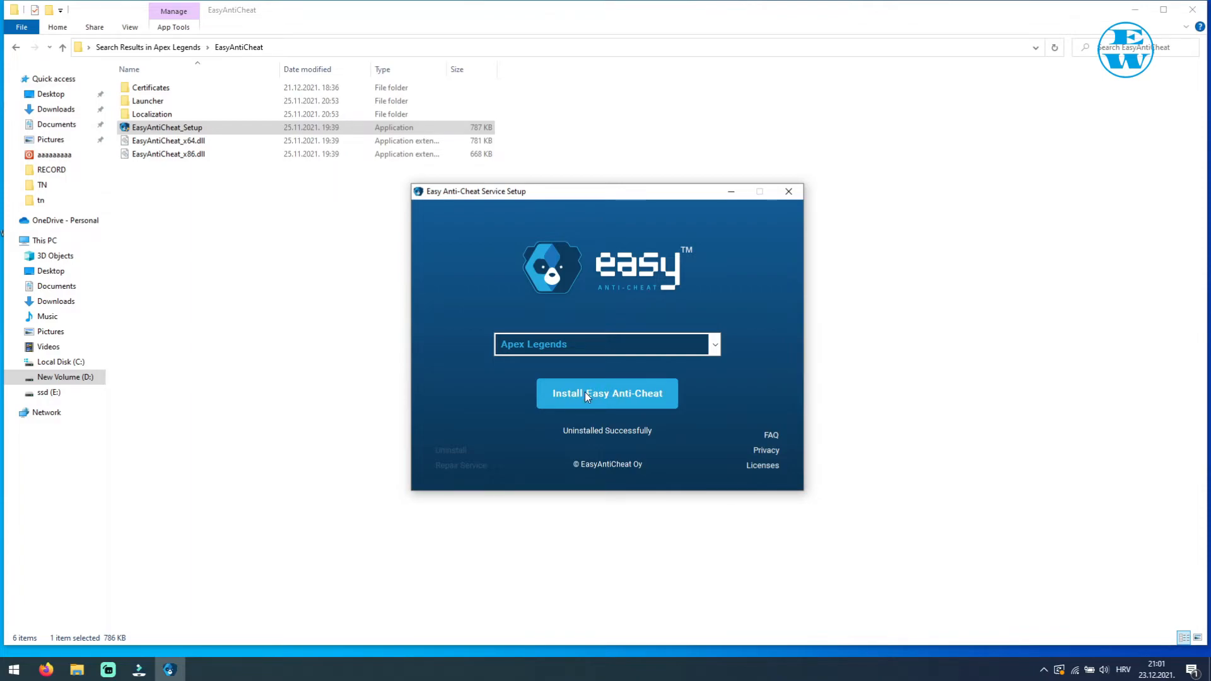
Install Easy Anti-Cheat for Apex Legends until it reports Installed Successfully.
{"action": "left_click", "coordinate": [607, 393]}
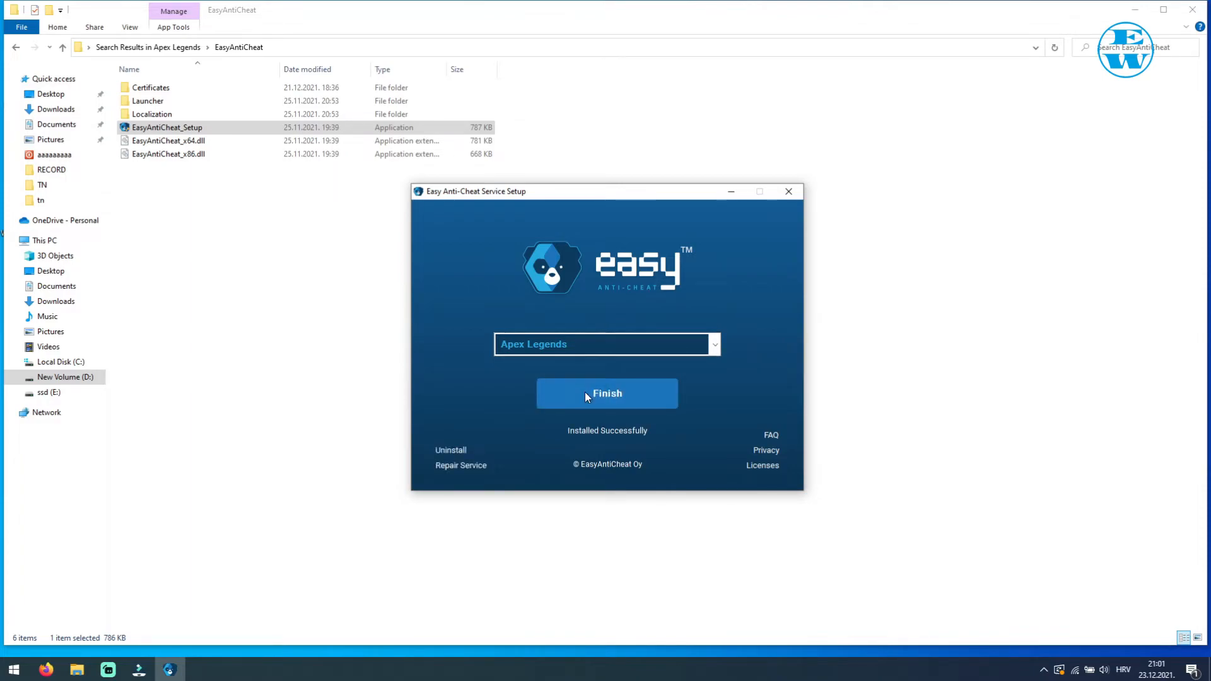
{"action": "mouse_move", "coordinate": [655, 434]}
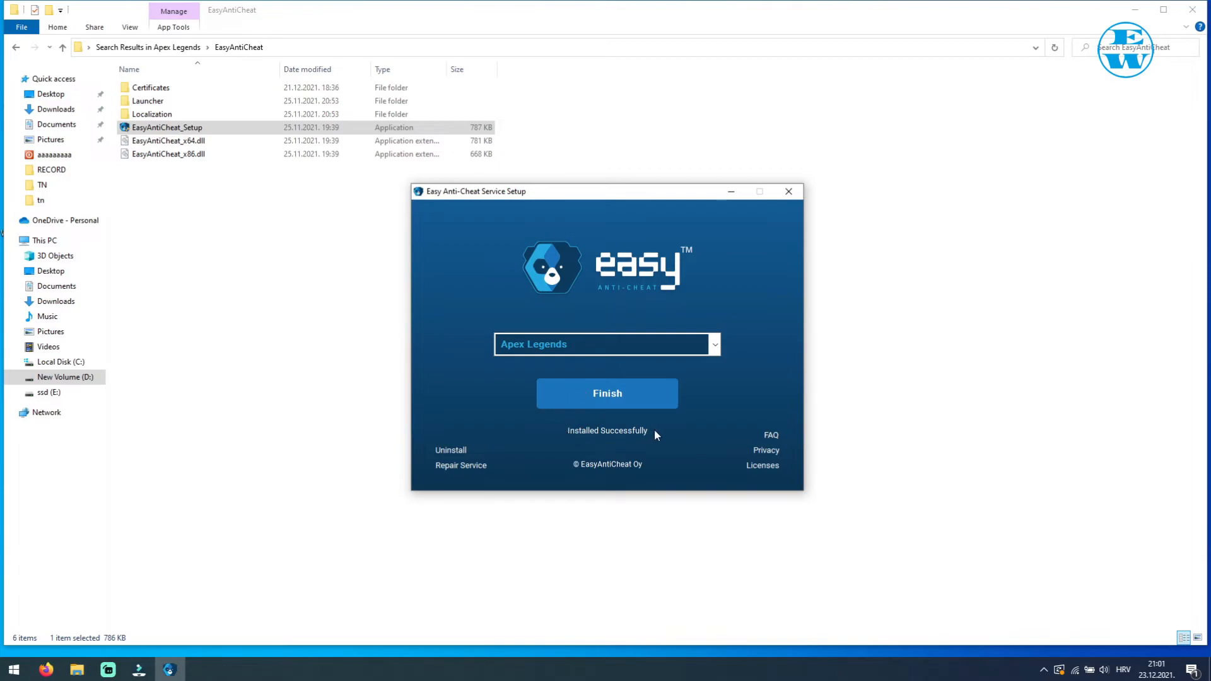
{"action": "mouse_move", "coordinate": [643, 439]}
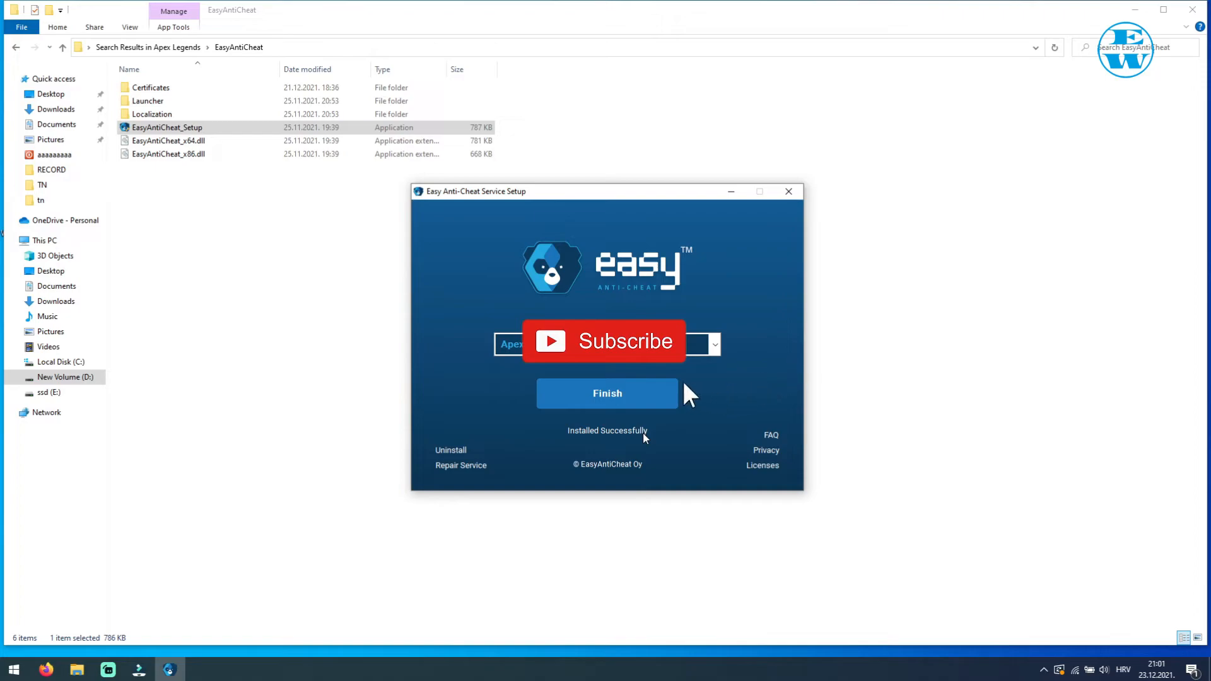
{"action": "left_click", "coordinate": [605, 341]}
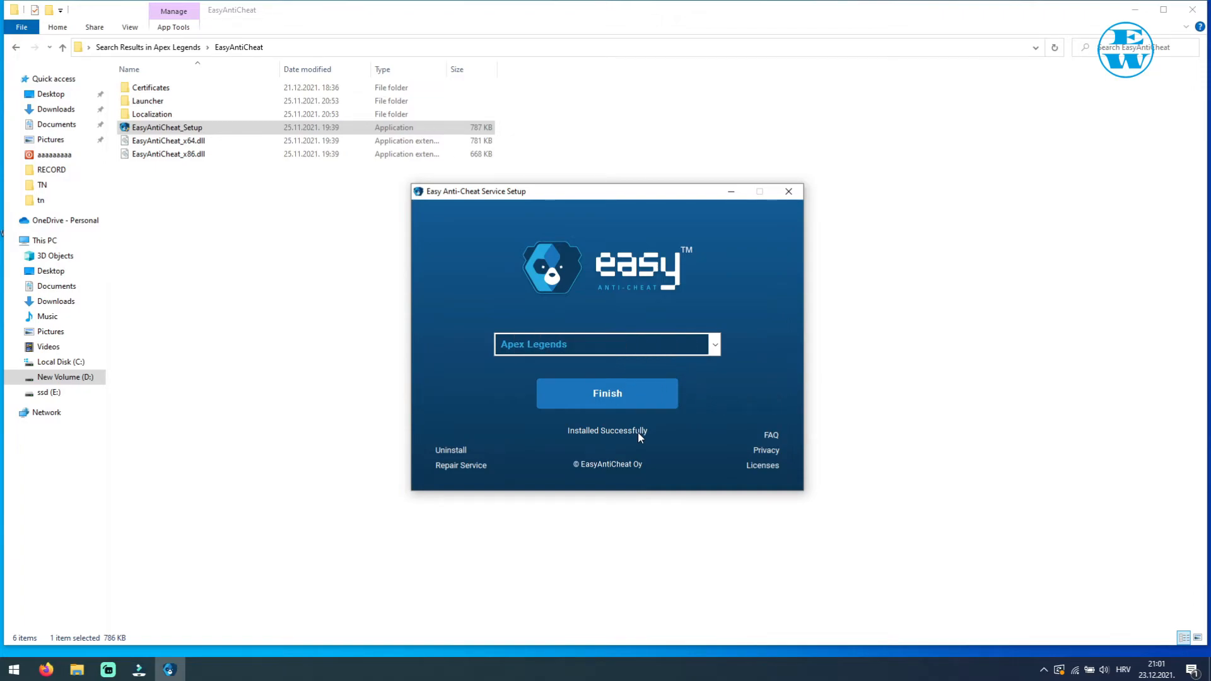
{"action": "mouse_move", "coordinate": [788, 190]}
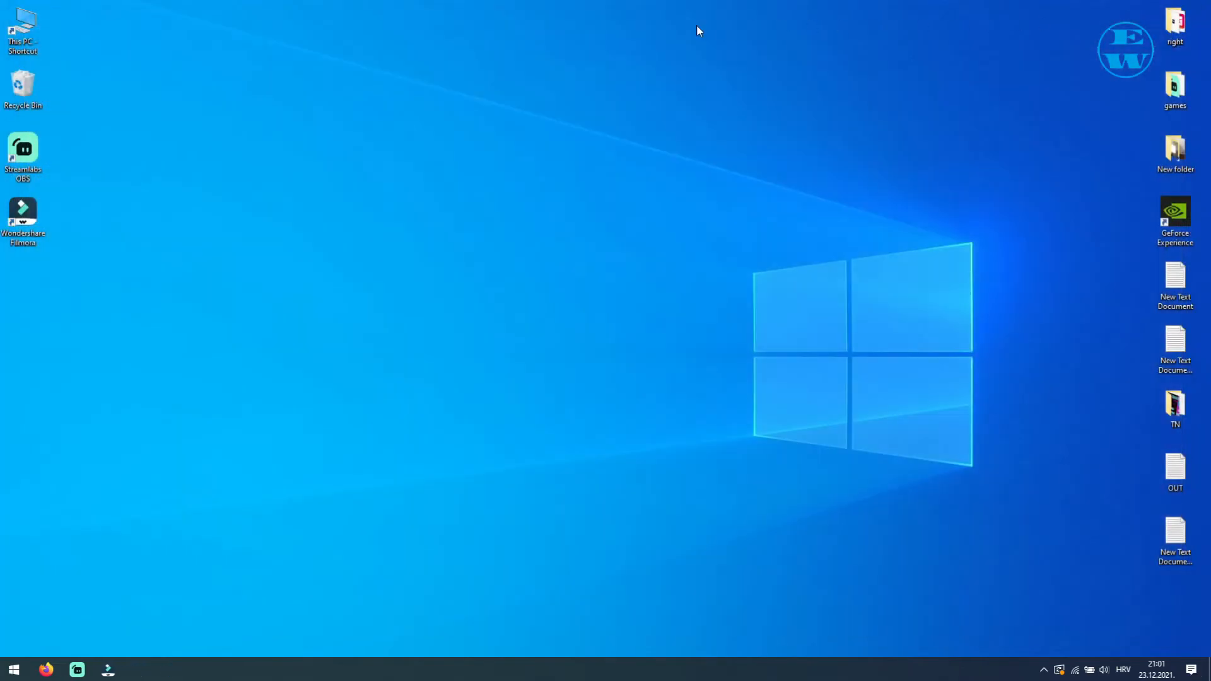
{"action": "mouse_move", "coordinate": [574, 306]}
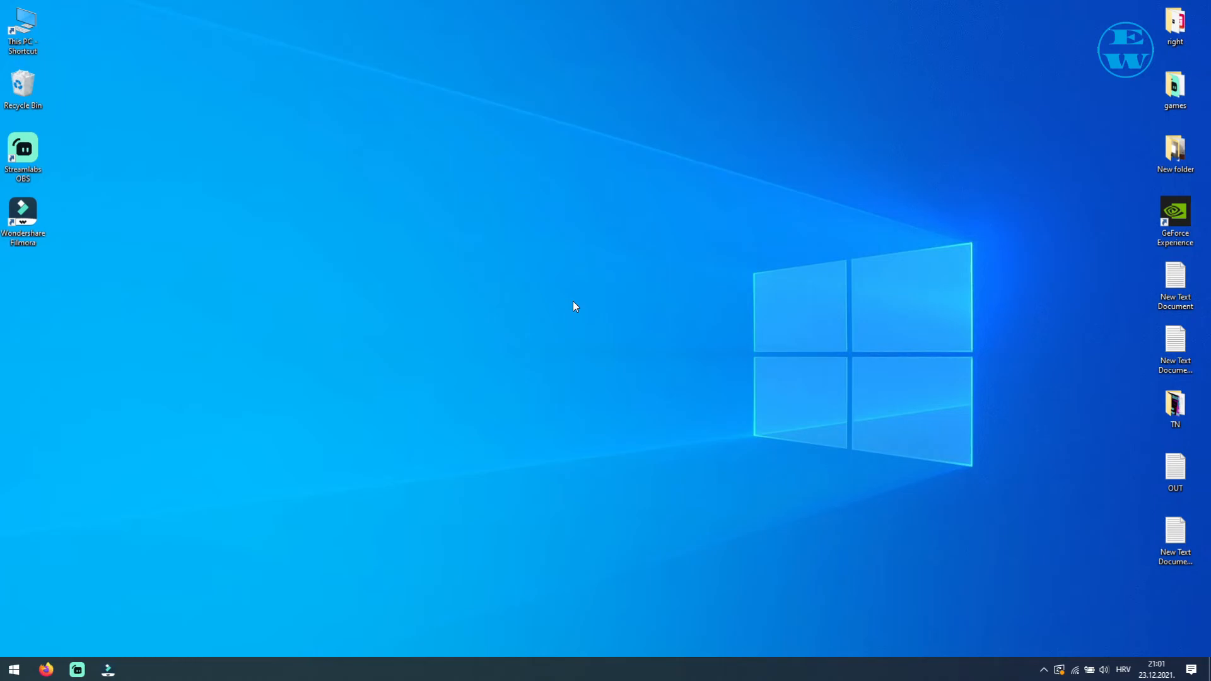